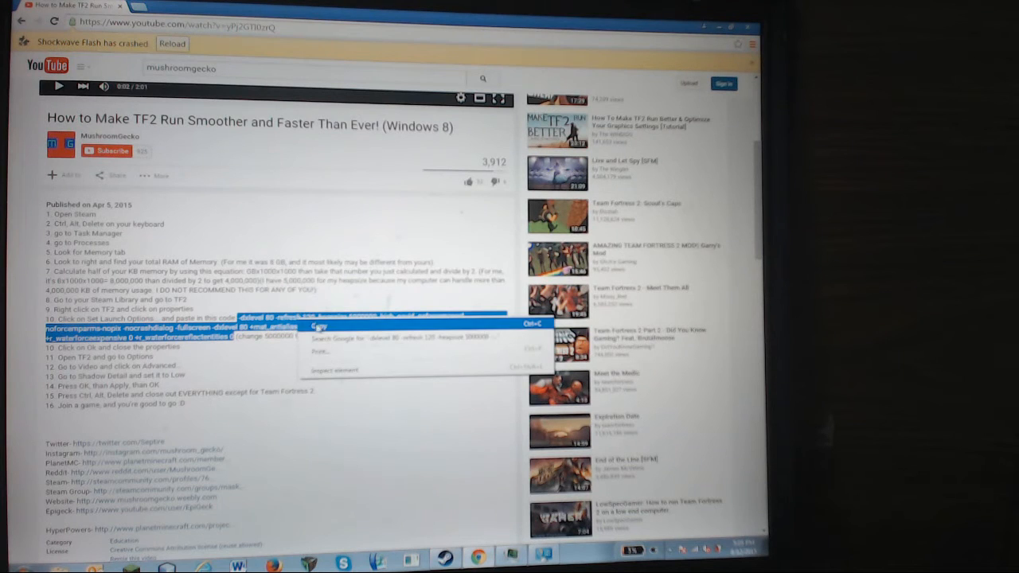
Copy the launch options code from the YouTube video description
{"action": "left_click", "coordinate": [321, 326]}
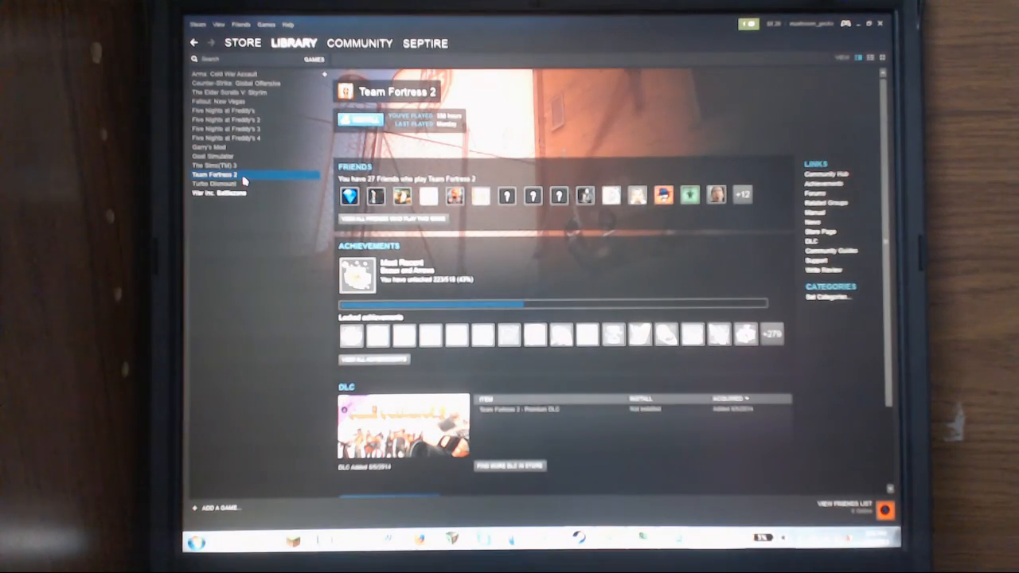
Open the Team Fortress 2 Properties window from its Library context menu
{"action": "right_click", "coordinate": [215, 174]}
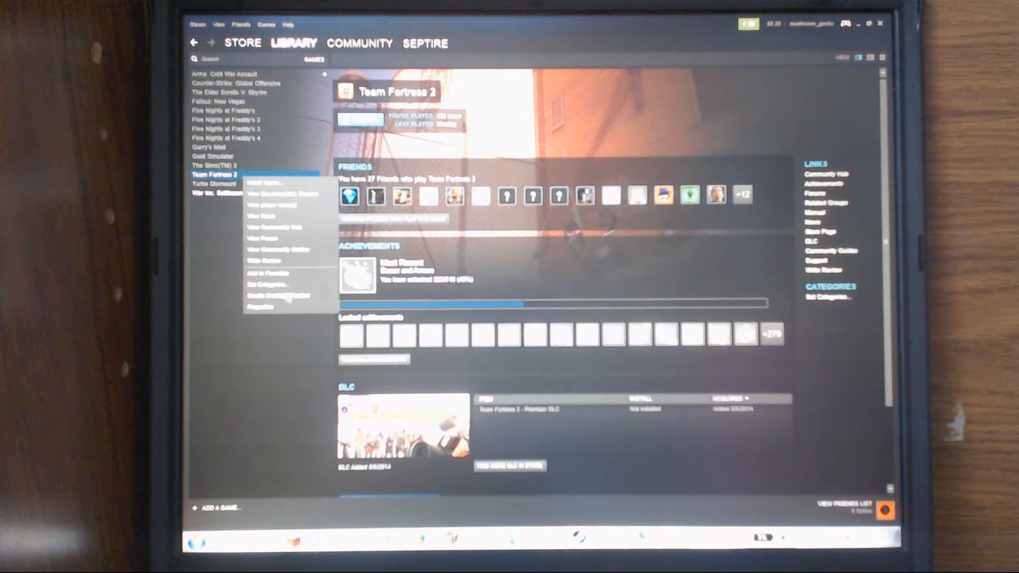
{"action": "left_click", "coordinate": [266, 306]}
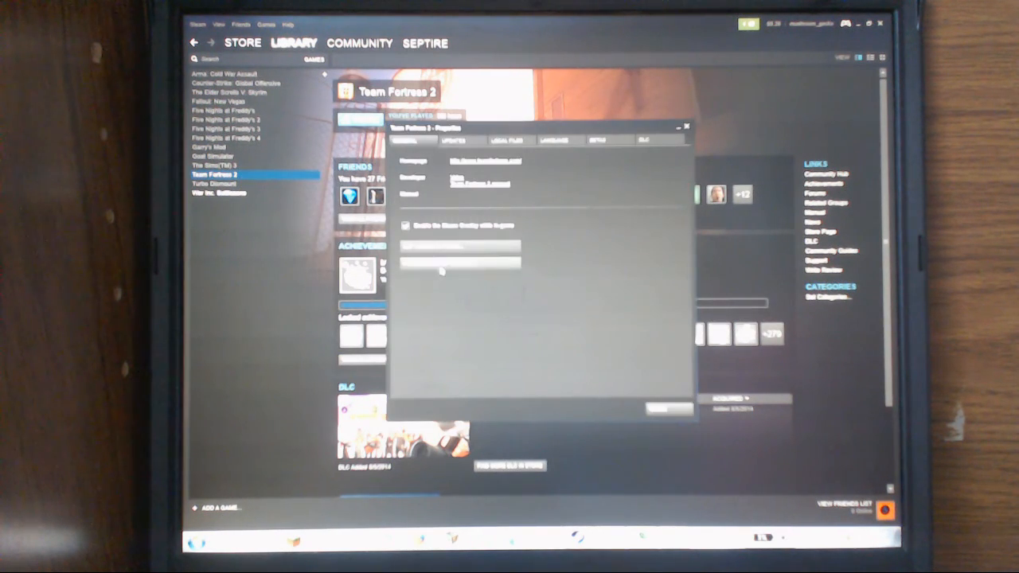